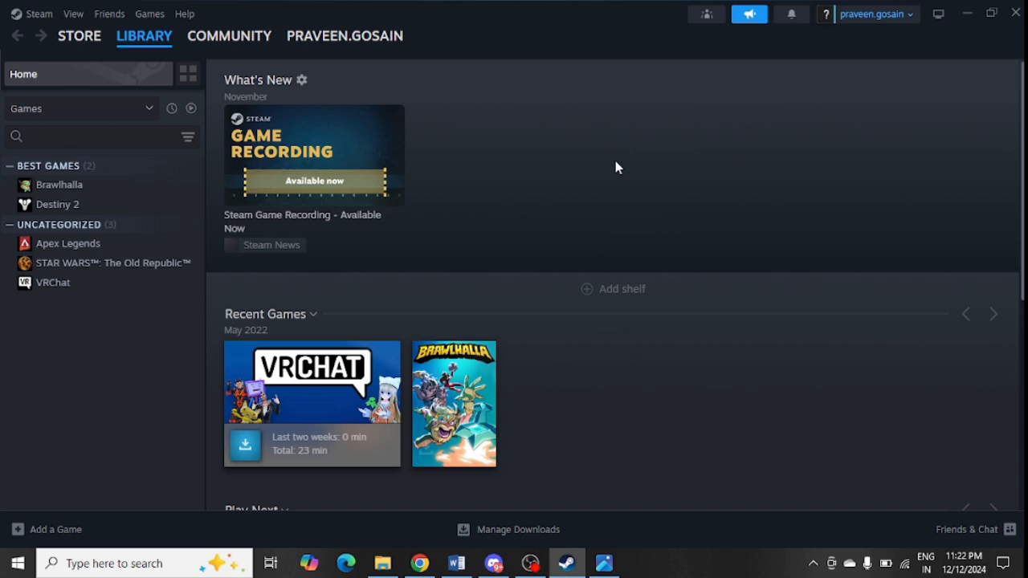
- Open VRChat's Properties from the Steam library, then minimize Steam to the desktop
click(143, 37)
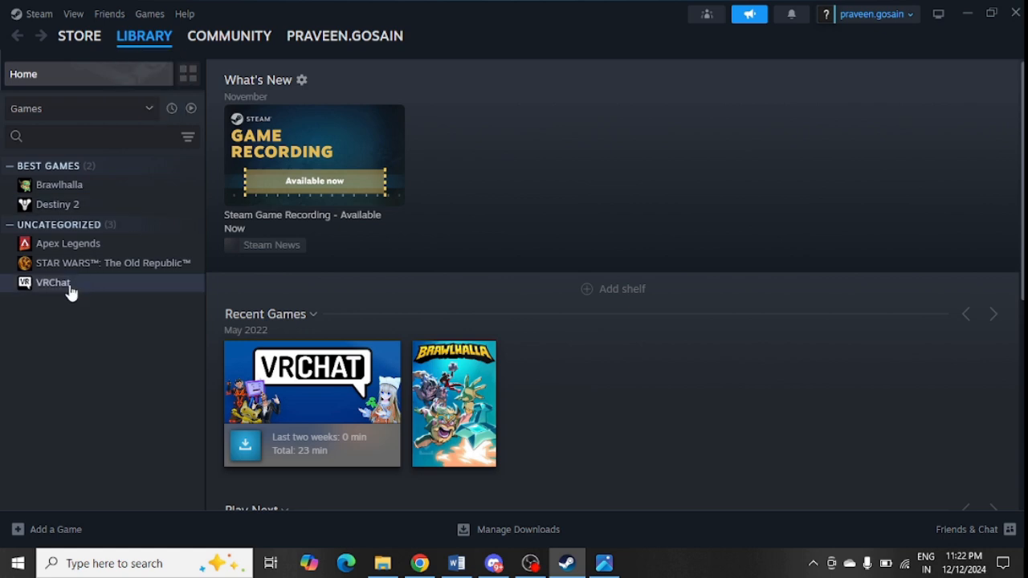
right_click(53, 282)
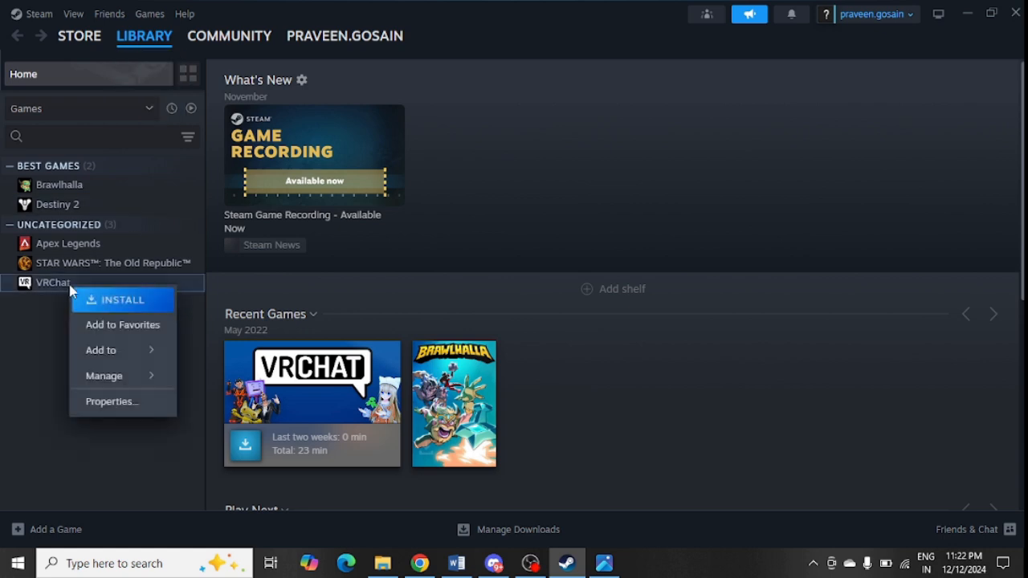
mouse_move(134, 402)
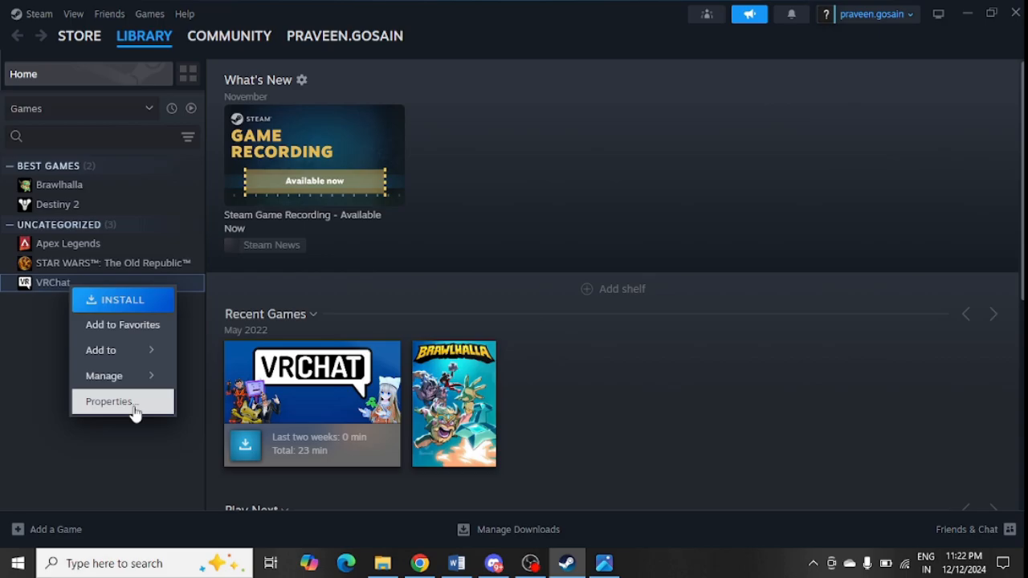
click(110, 402)
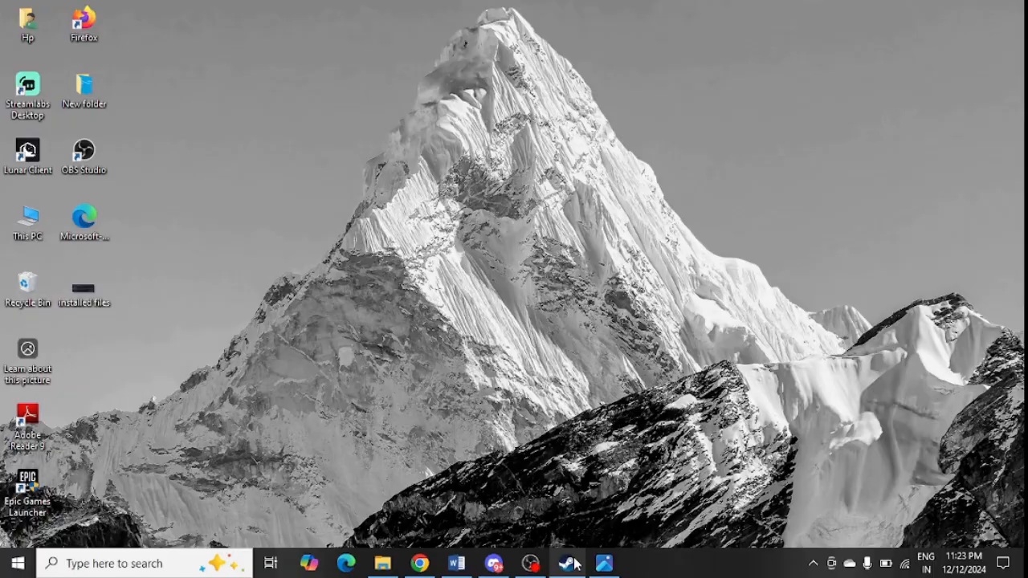
- Restore Steam and check the GPU accelerated rendering option in Steam Settings > Interface
click(569, 564)
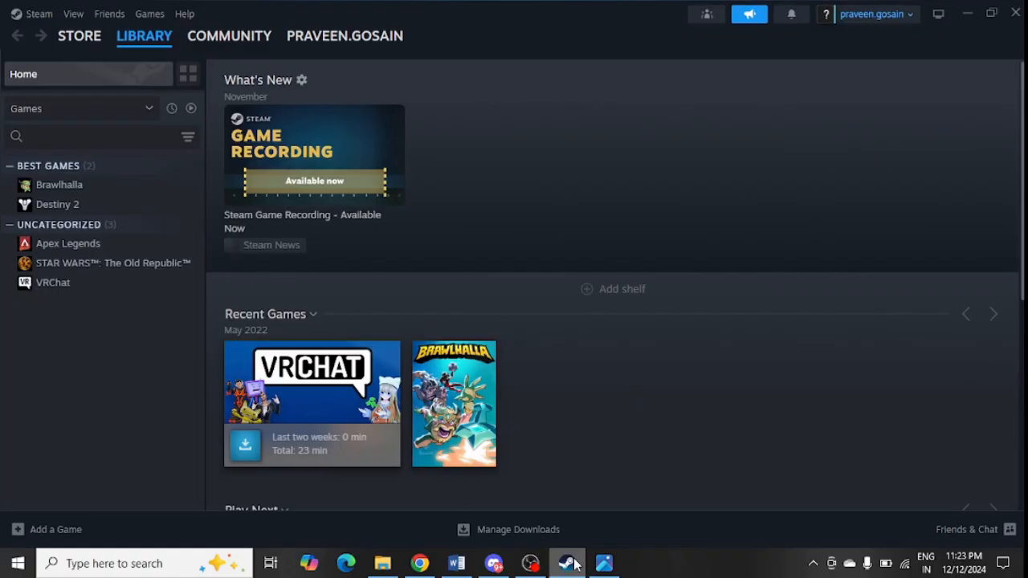
click(79, 35)
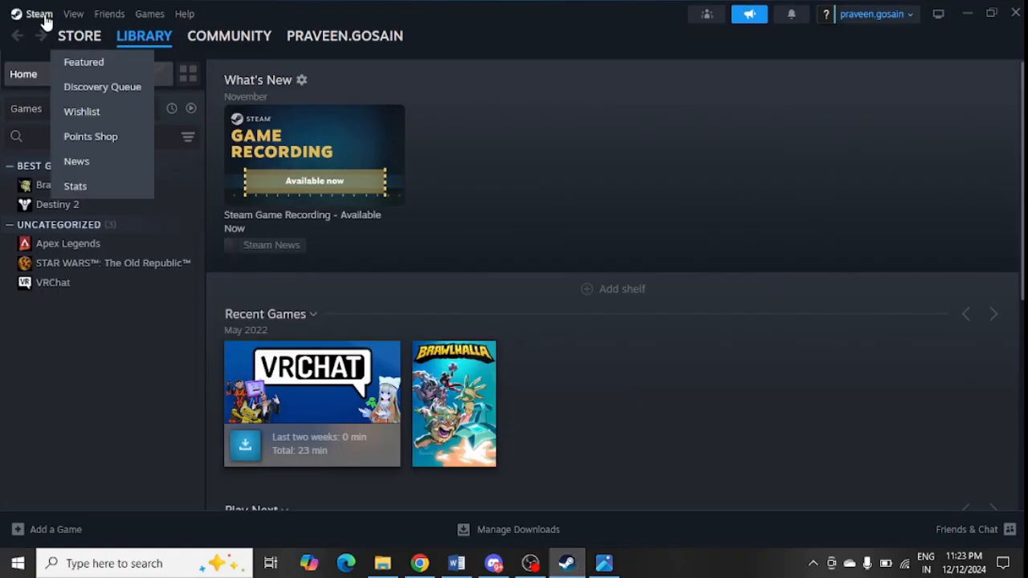
click(39, 13)
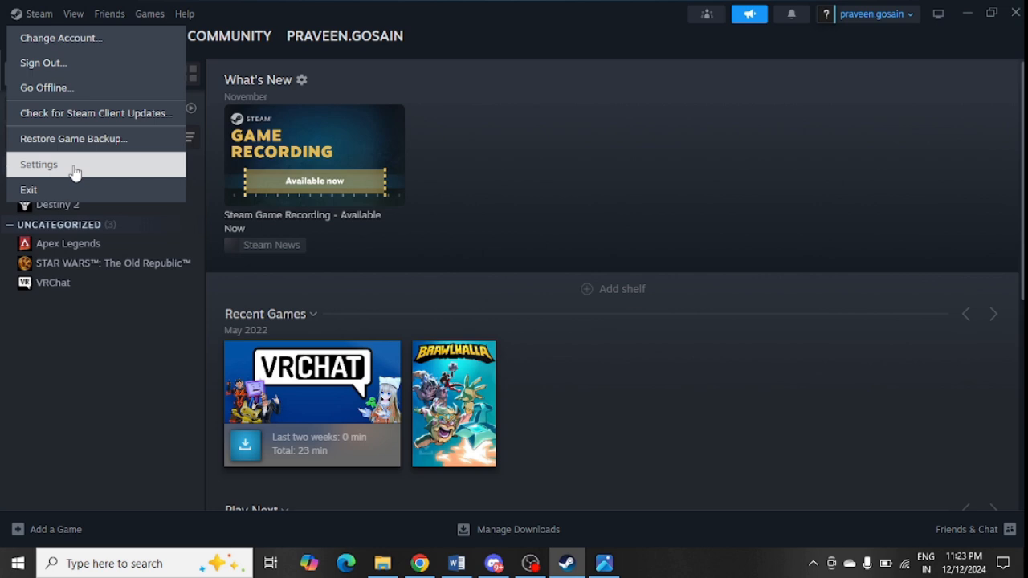
click(38, 164)
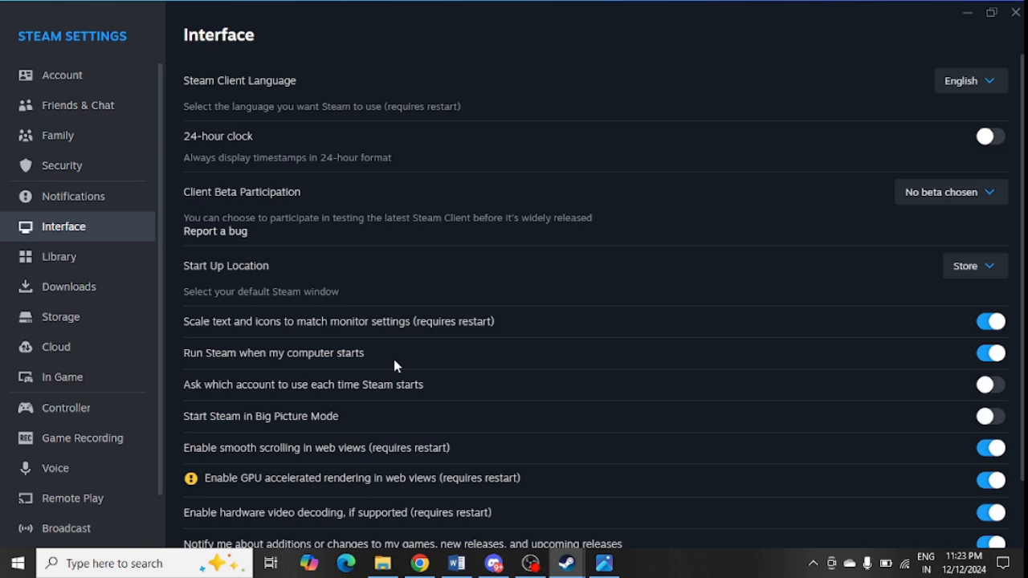
mouse_move(335, 479)
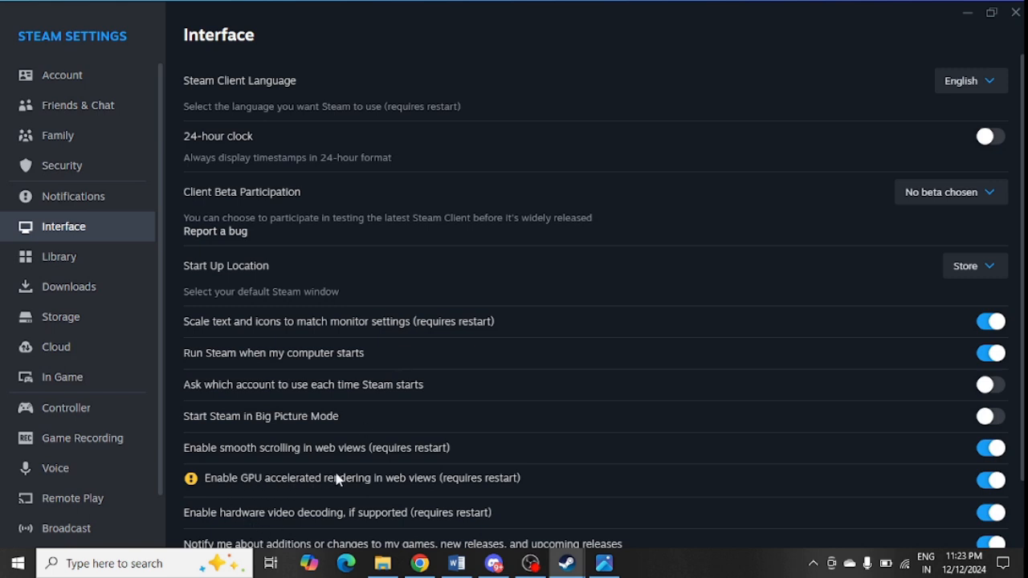
mouse_move(503, 487)
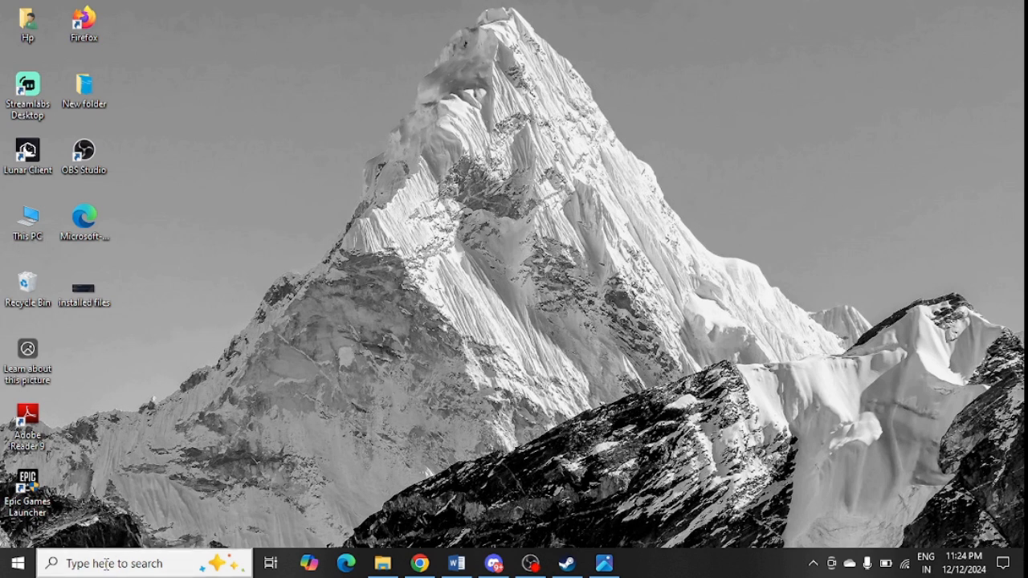
- Find Device Manager via search and inspect the Intel(R) HD Graphics Family display adapter
text(discor)
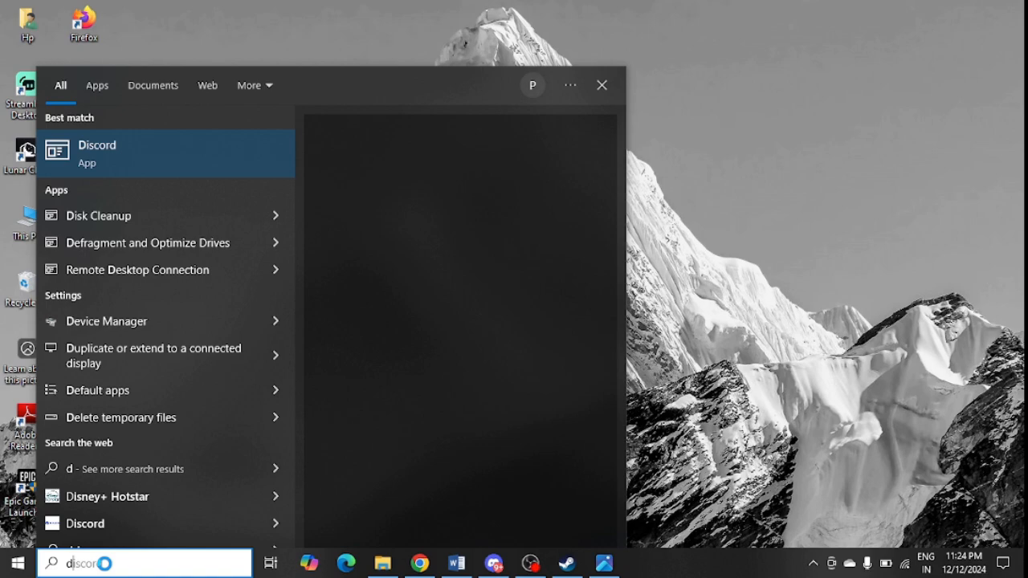
text(devi)
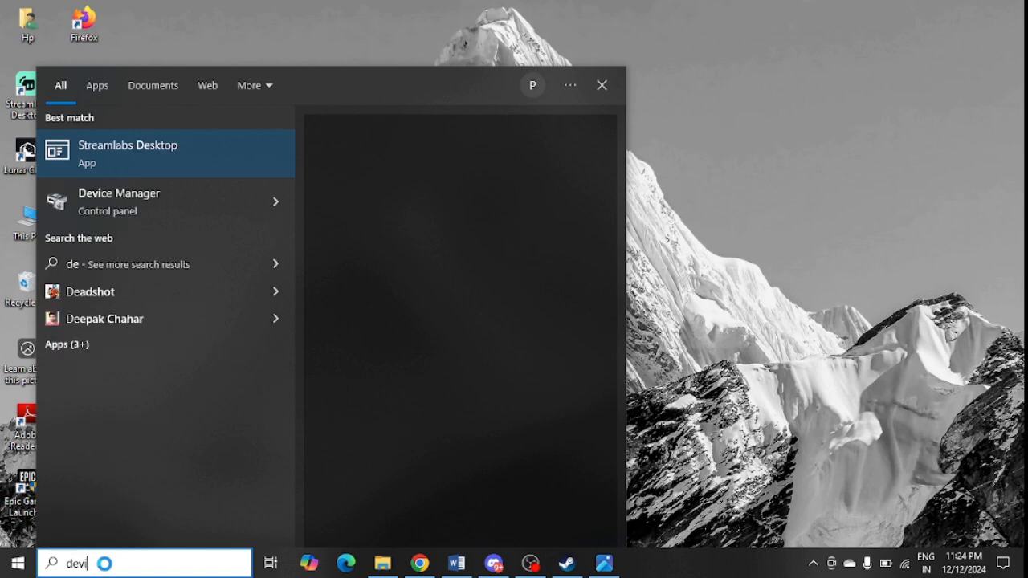
click(119, 201)
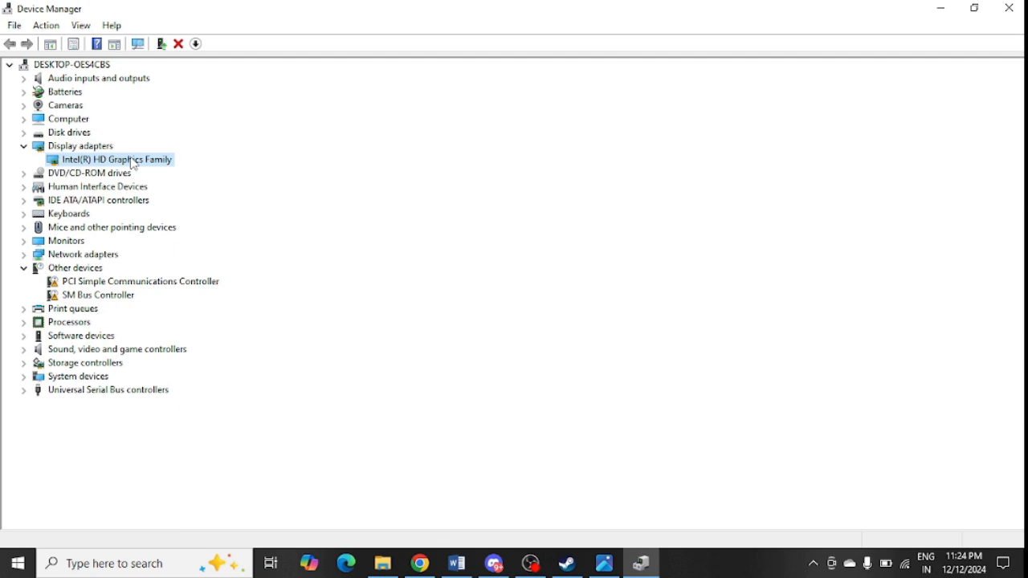
right_click(116, 159)
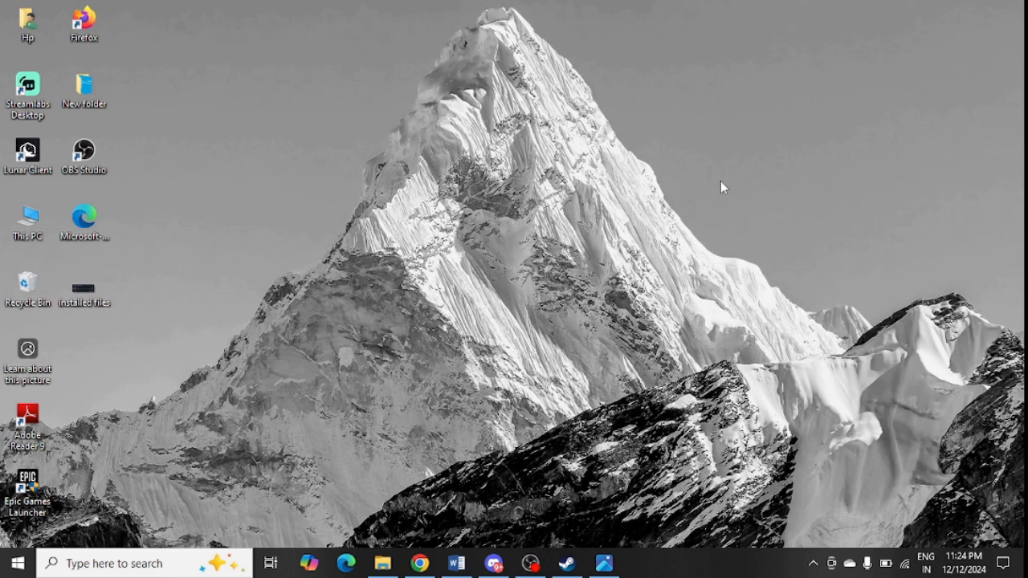
mouse_move(135, 563)
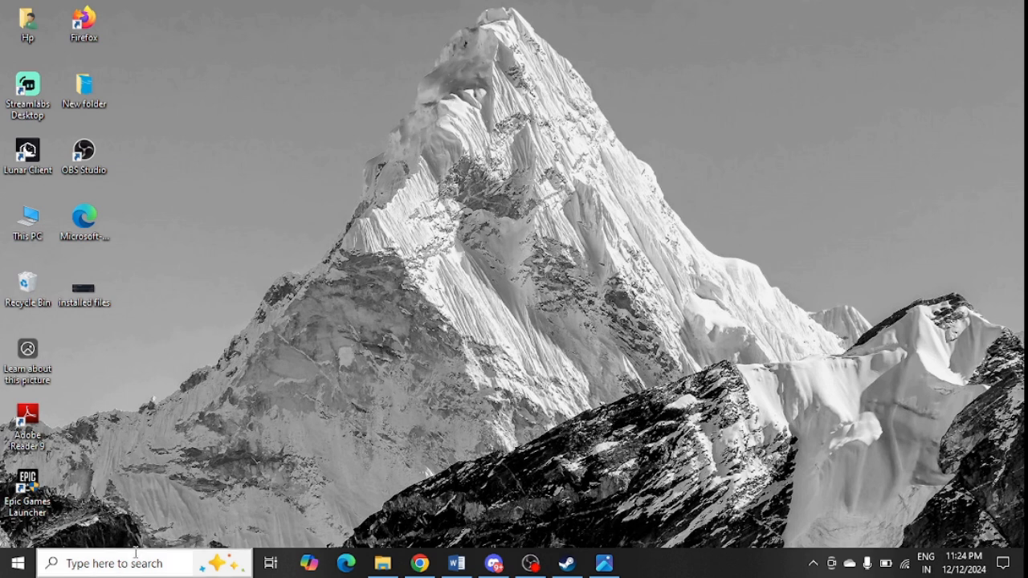
- Open Windows Settings and view the pending cumulative update under Update & Security
text(see)
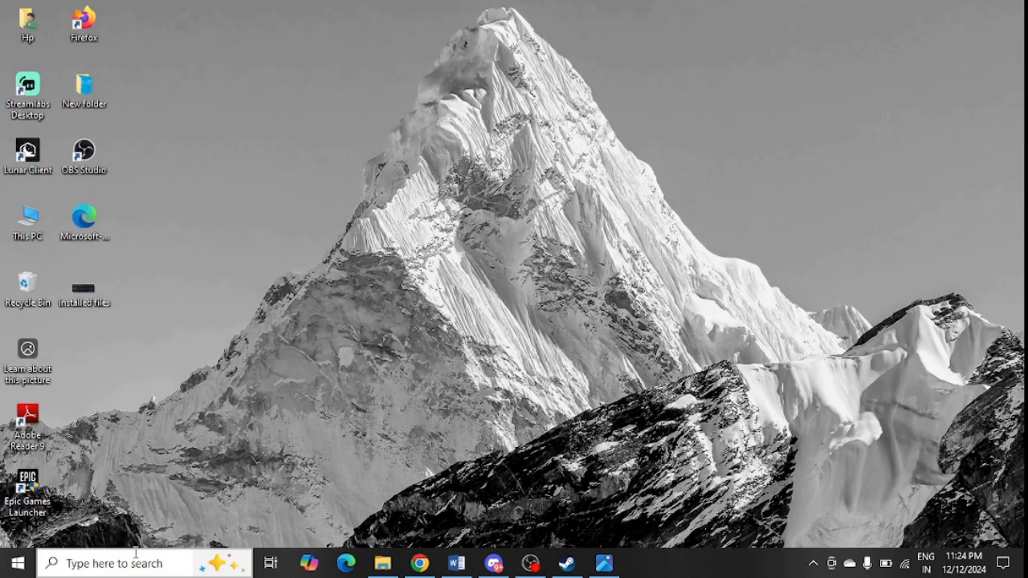
click(641, 562)
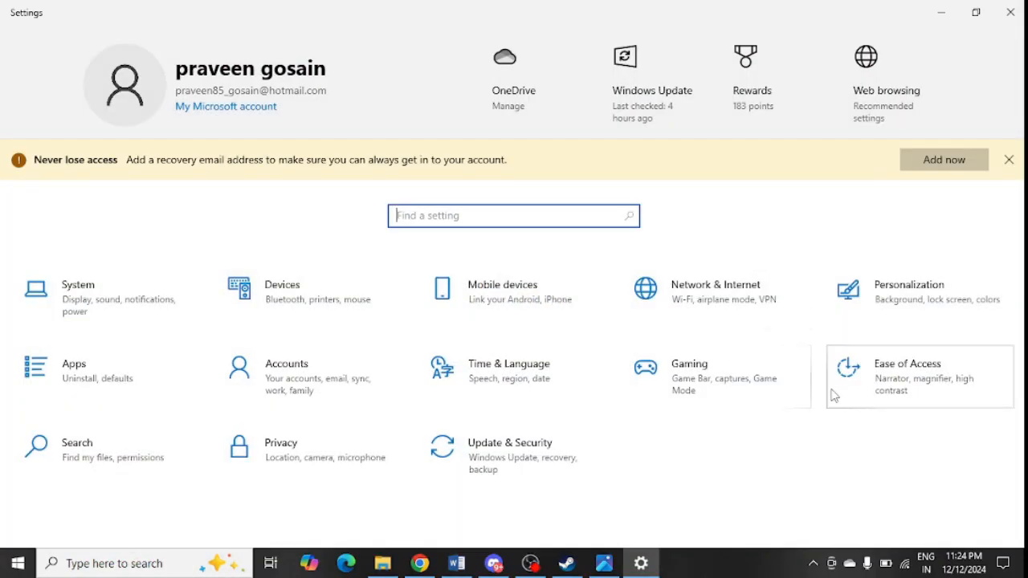
mouse_move(510, 455)
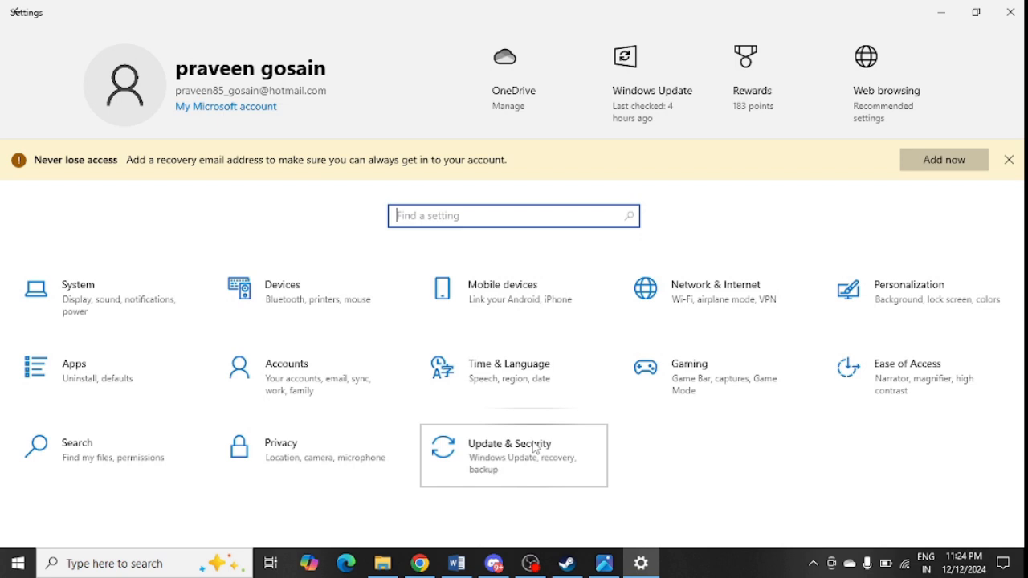
click(510, 456)
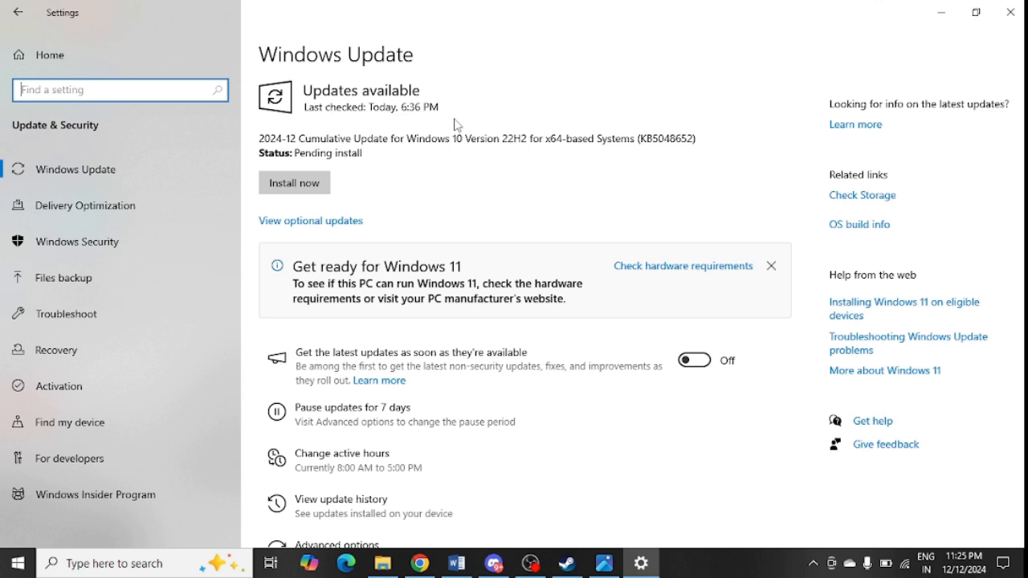
mouse_move(375, 196)
text(s)
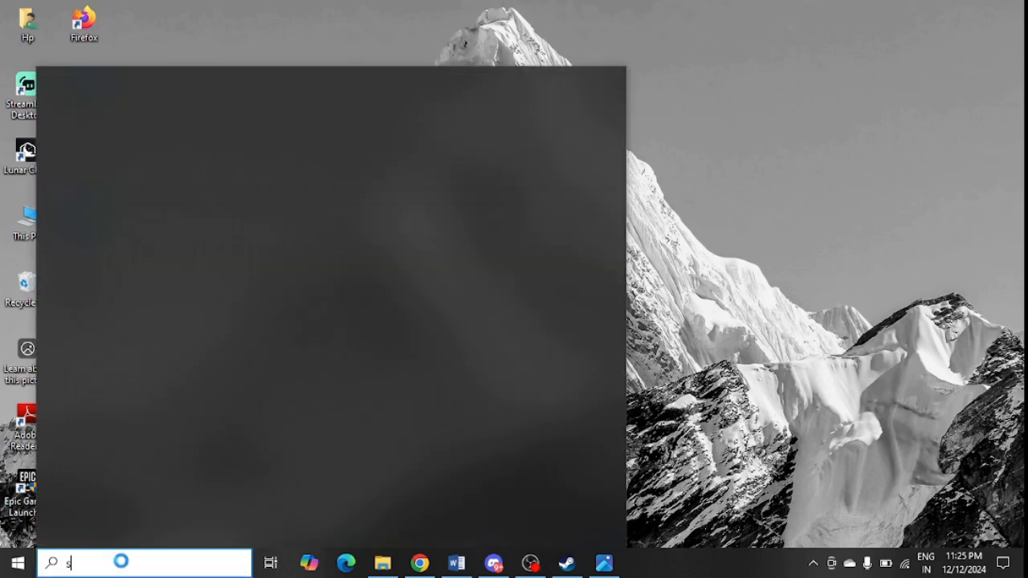
- Reopen Settings and view Advanced display settings, showing the 60.041 Hz refresh rate
text(ett)
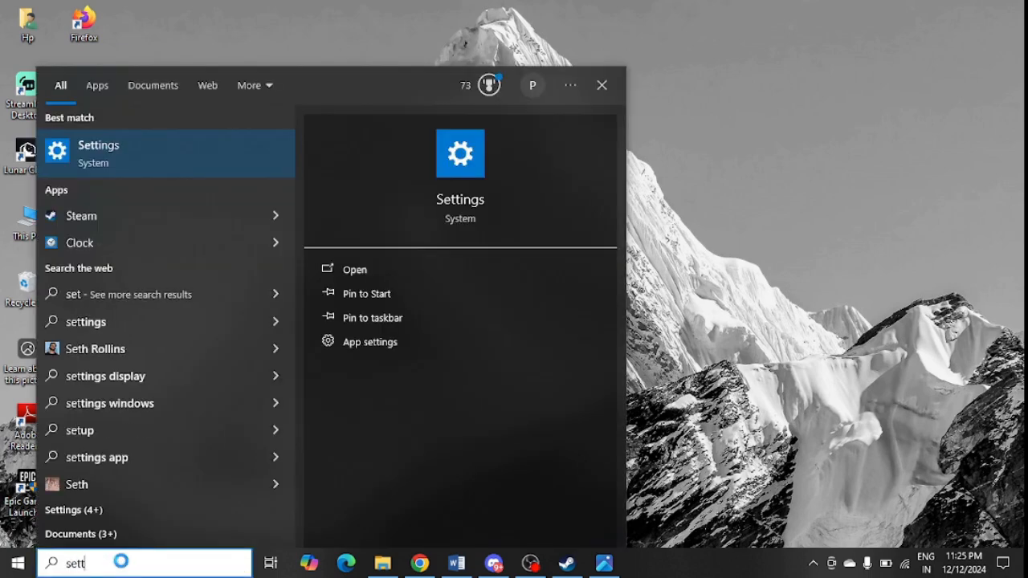
click(354, 269)
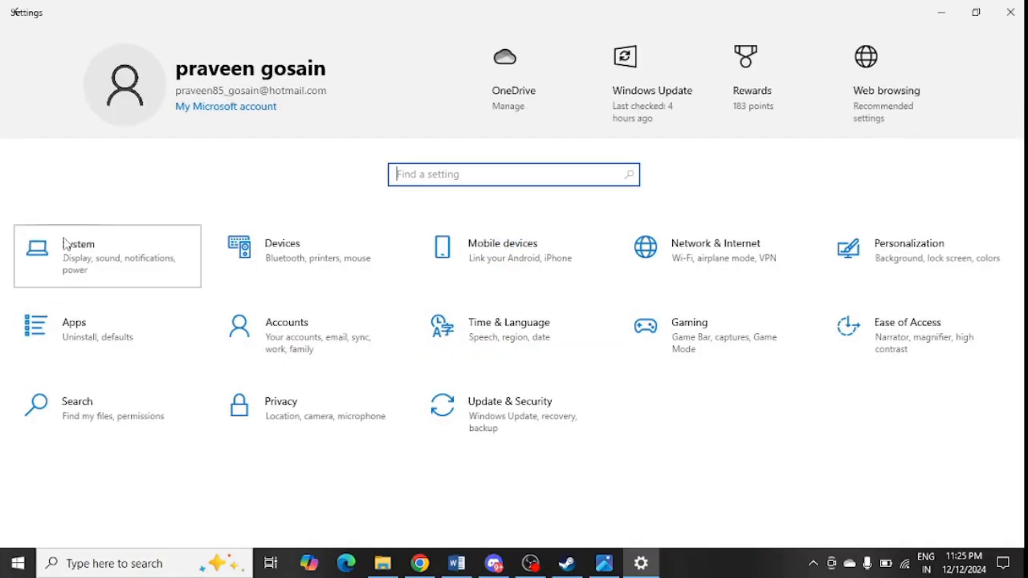
click(79, 257)
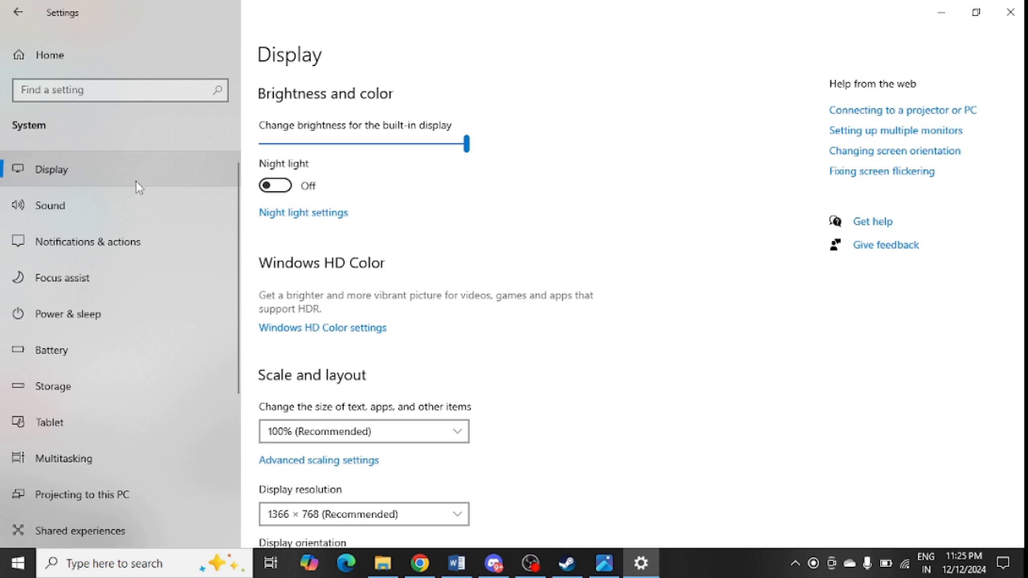
scroll(down, 3)
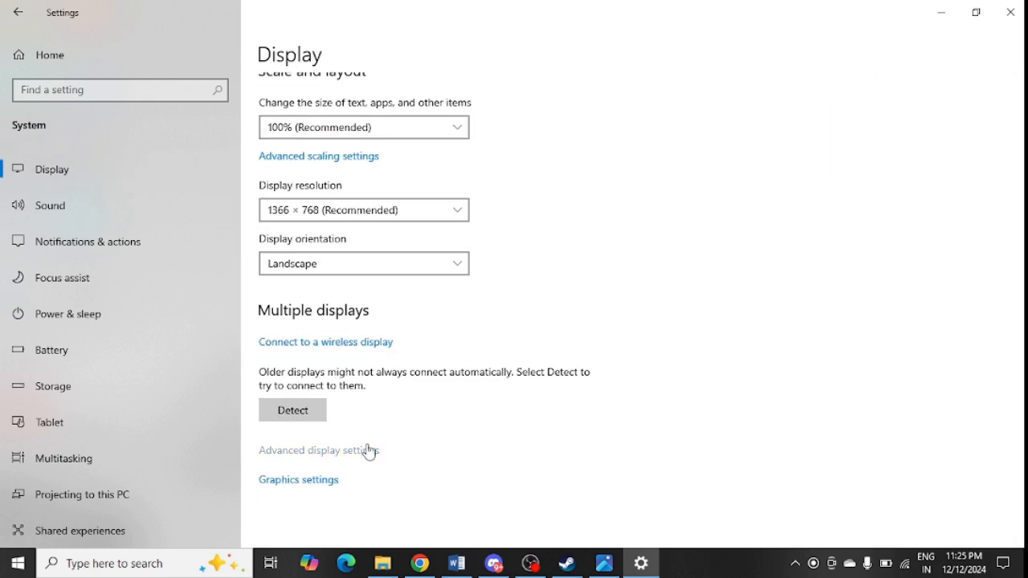
click(318, 450)
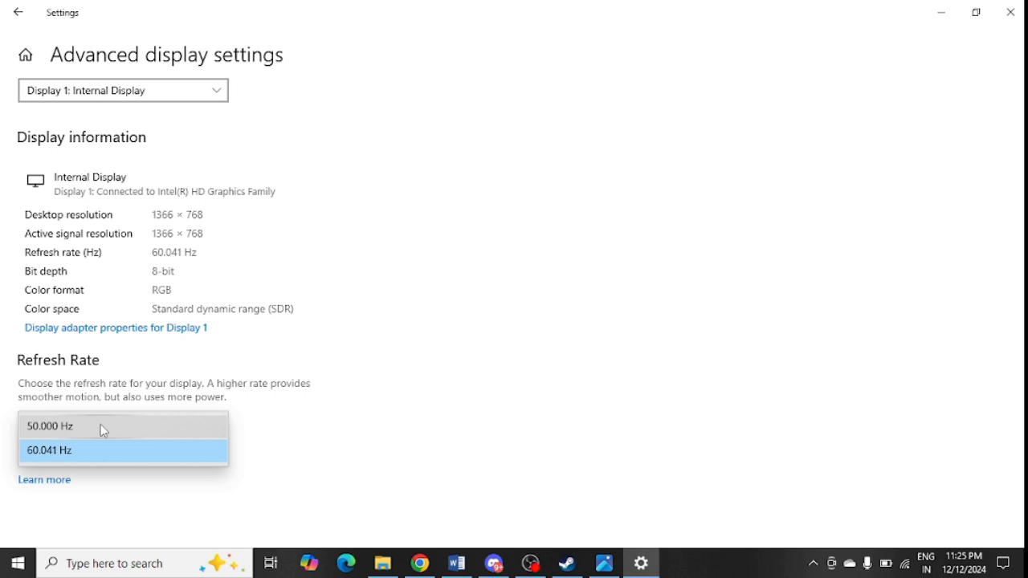
mouse_move(468, 304)
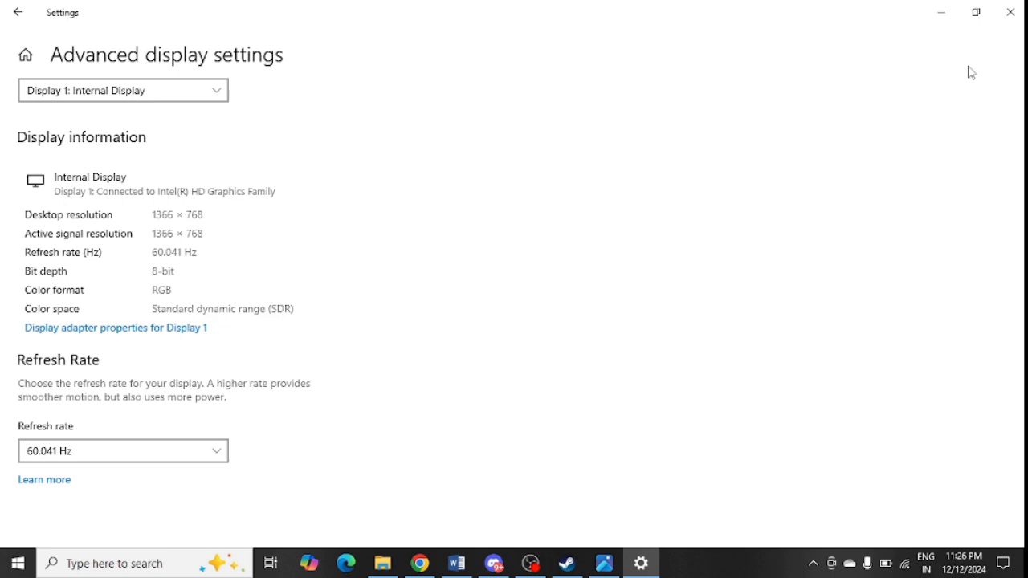
mouse_move(972, 44)
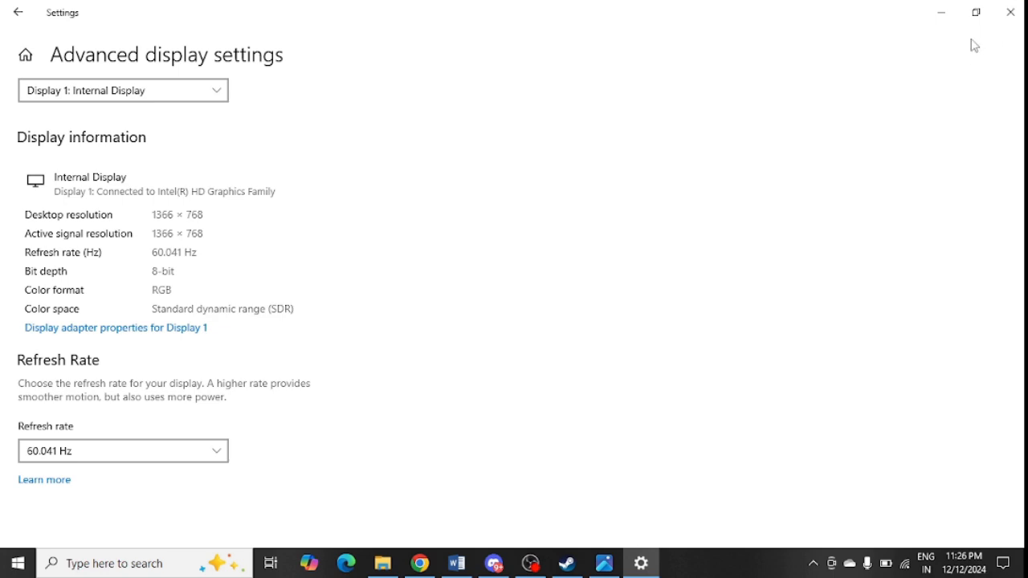